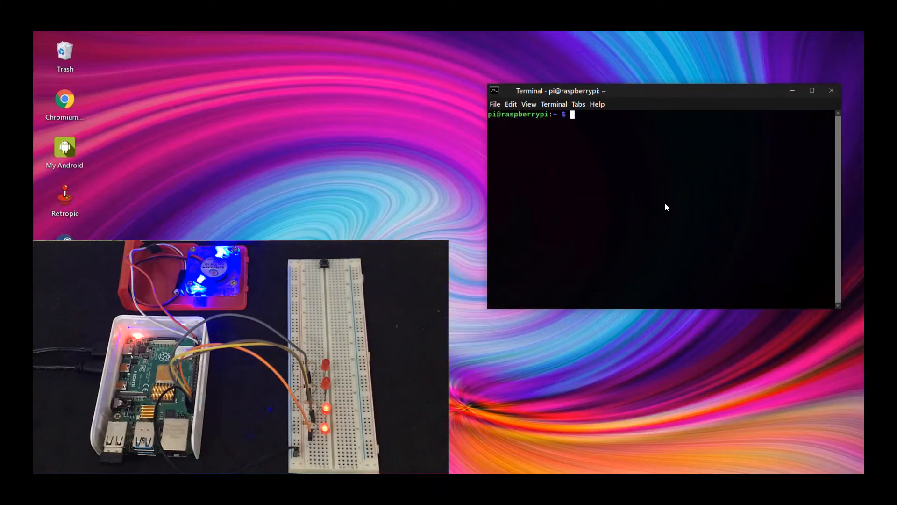
{"action": "mouse_move", "coordinate": [653, 161]}
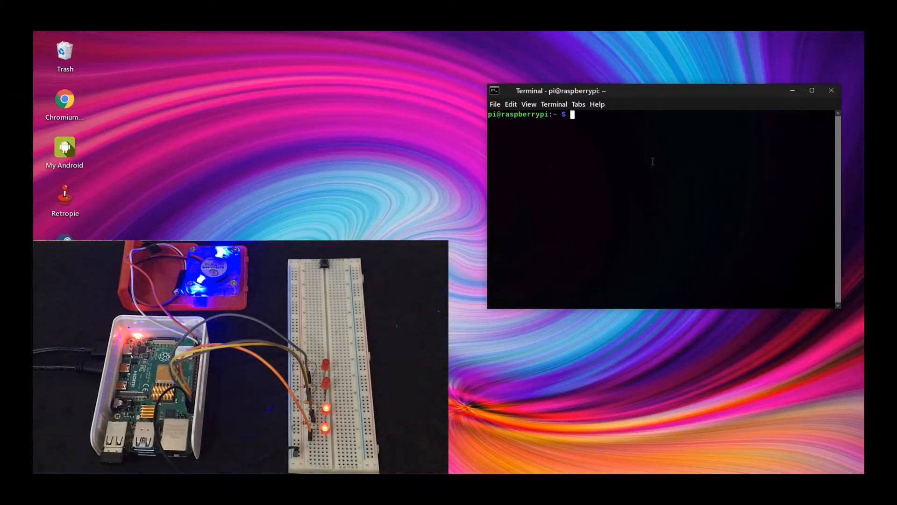
Step: Run ./temp.sh to print CPU temperature readings line by line
{"action": "type", "text": "./"}
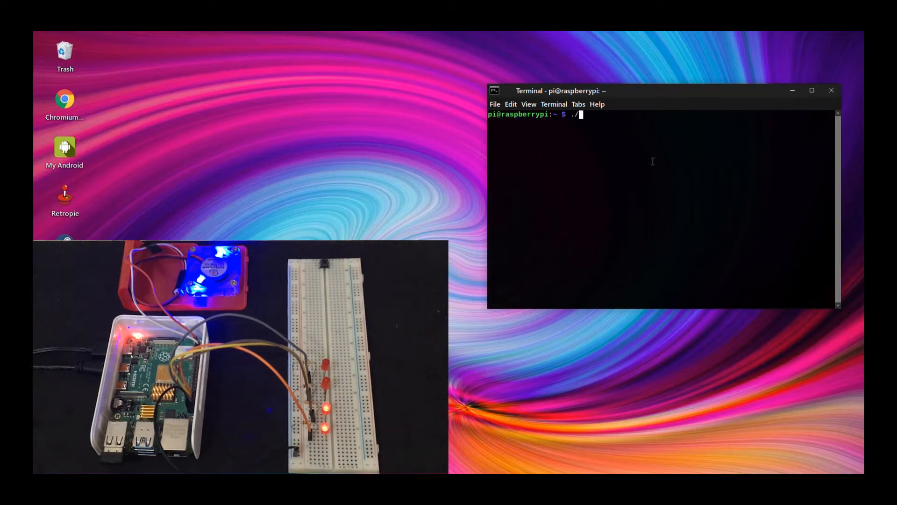
{"action": "type", "text": "temp.sh"}
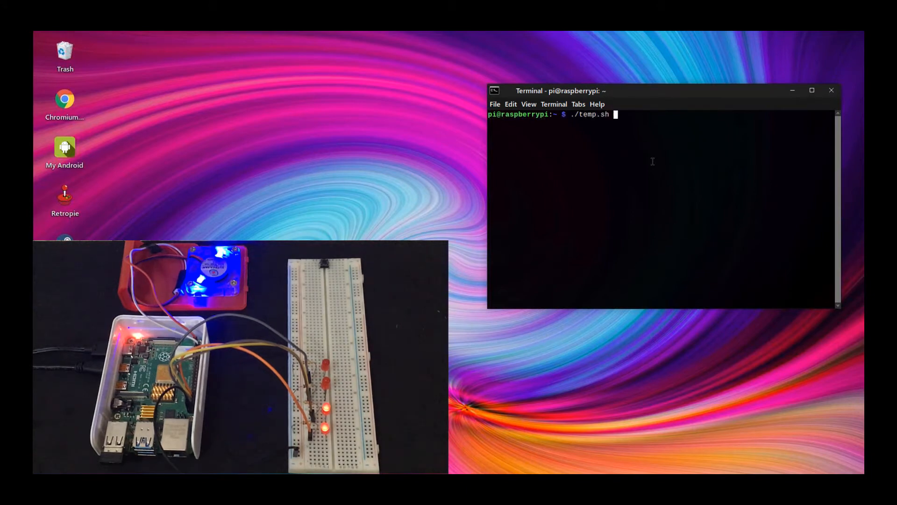
{"action": "key", "text": "Return"}
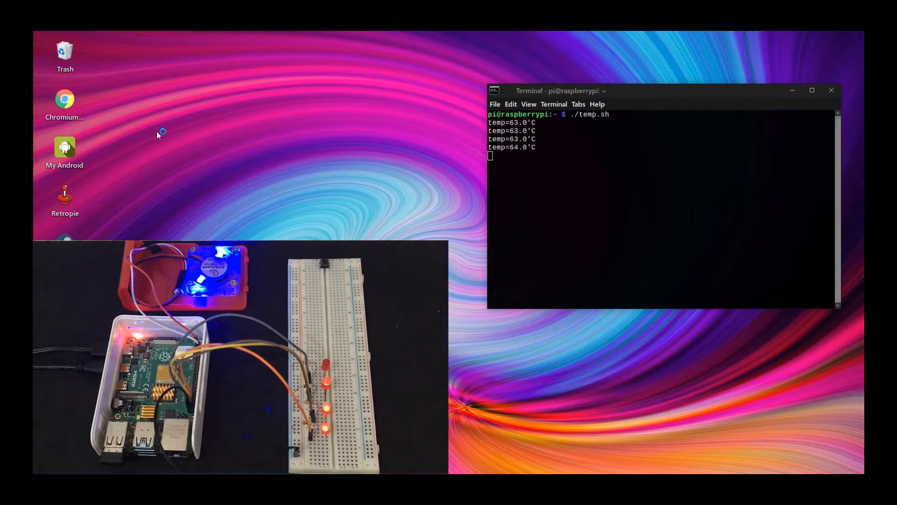
{"action": "left_click", "coordinate": [64, 100]}
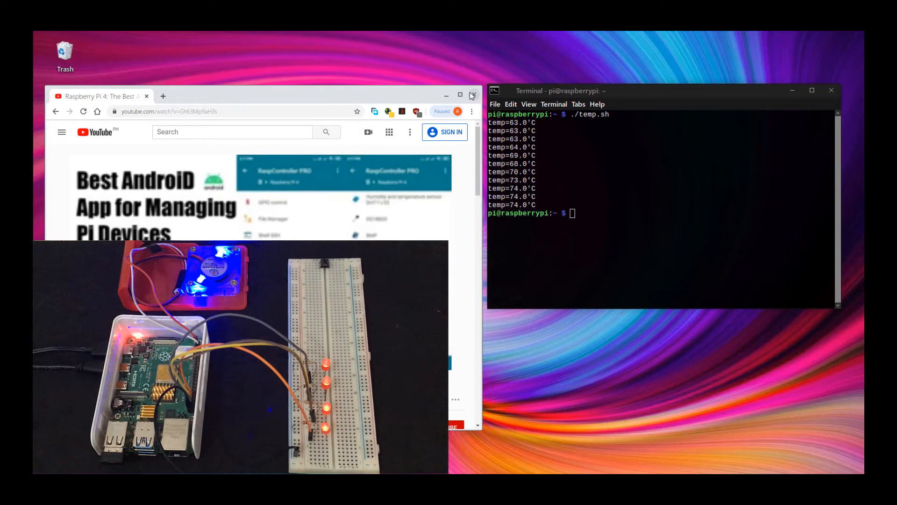
{"action": "left_click", "coordinate": [474, 95]}
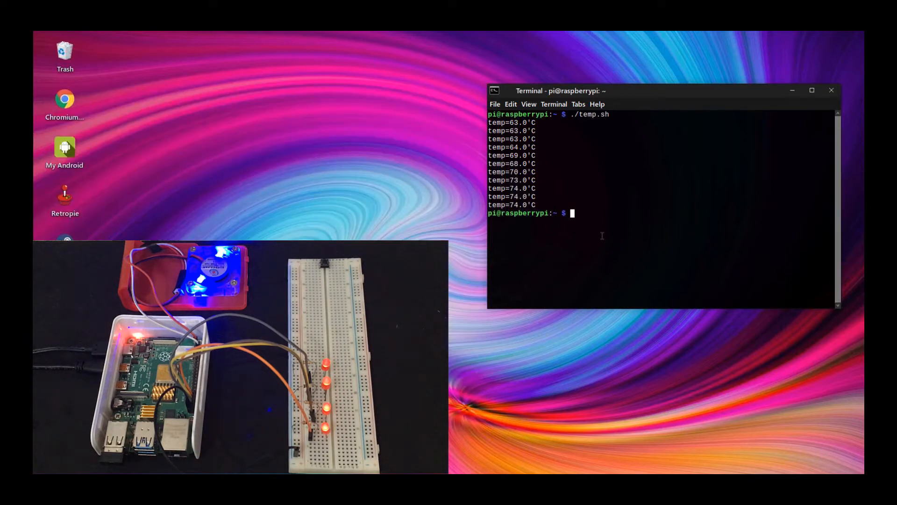
Step: Enter ./temp.sh at the prompt to rerun the temperature script
{"action": "type", "text": "./temp.sh"}
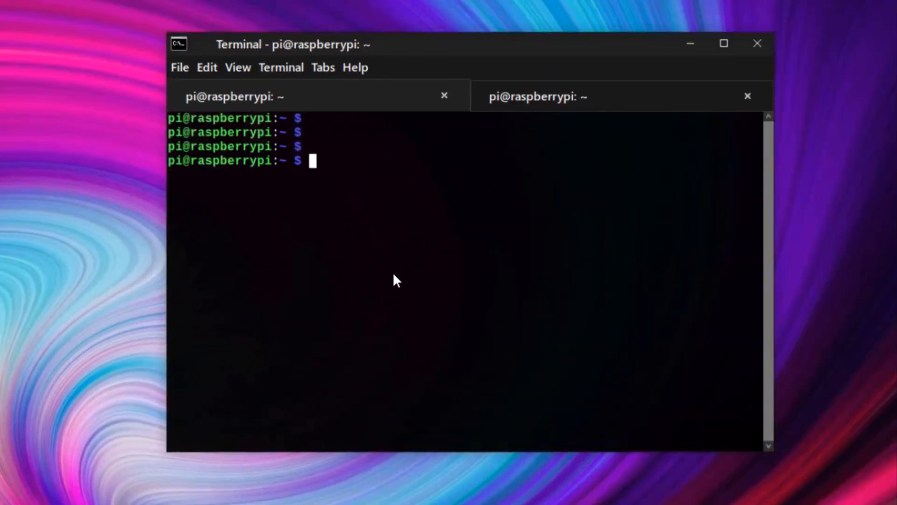
{"action": "mouse_move", "coordinate": [393, 274]}
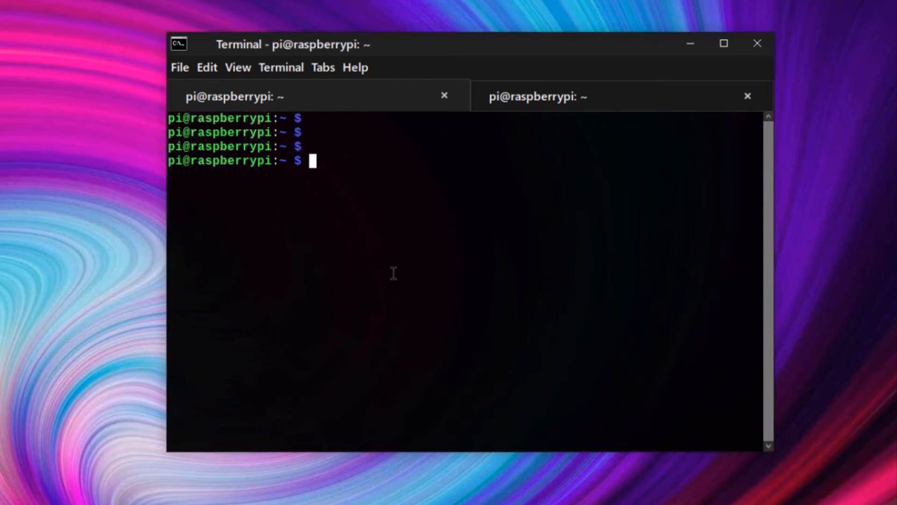
Step: Print the bar_temp.py source with cat to show the LED bar graph code
{"action": "type", "text": "cat"}
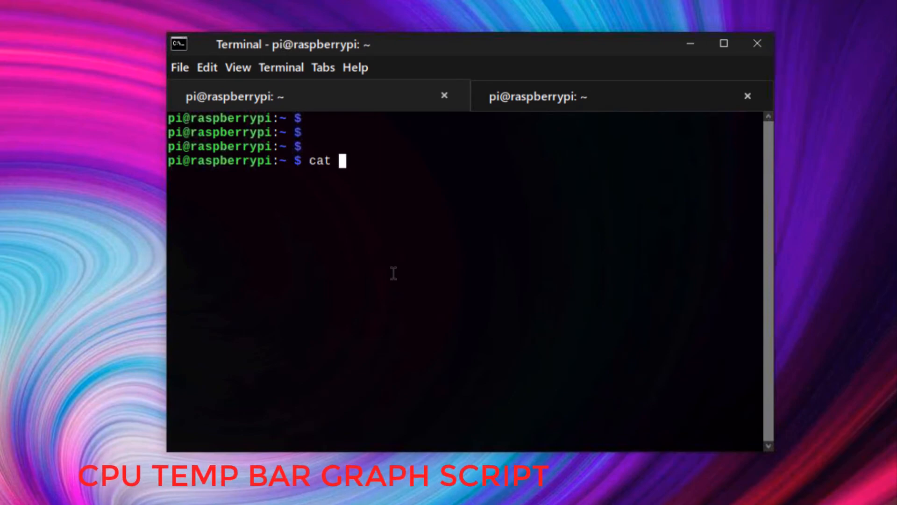
{"action": "type", "text": "bar_temp.py"}
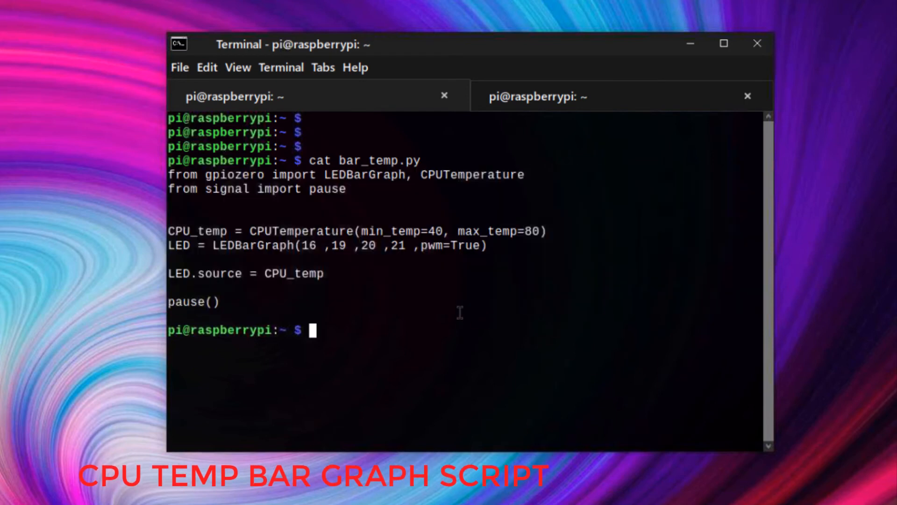
{"action": "left_click", "coordinate": [538, 96]}
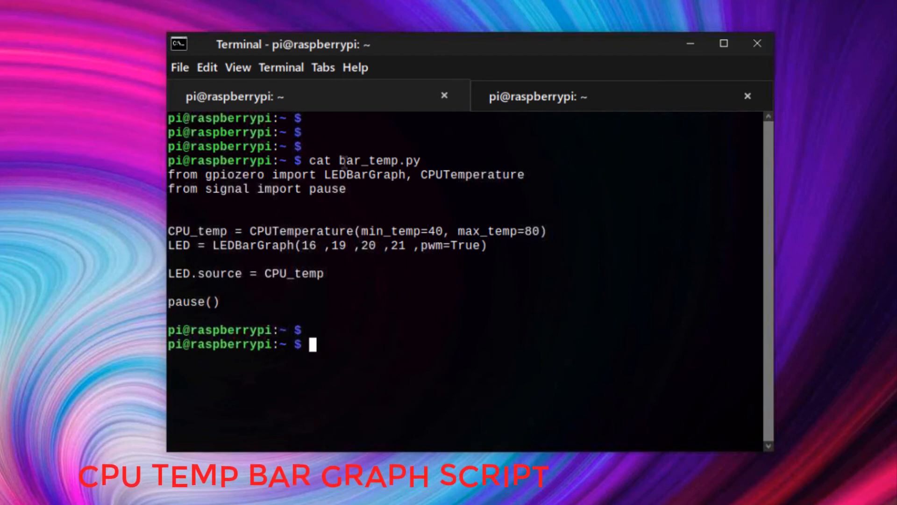
Step: Launch bar_temp.py with sudo python, then clear and run watch -n 1 vcgencmd measure_temp
{"action": "type", "text": "sudo pt"}
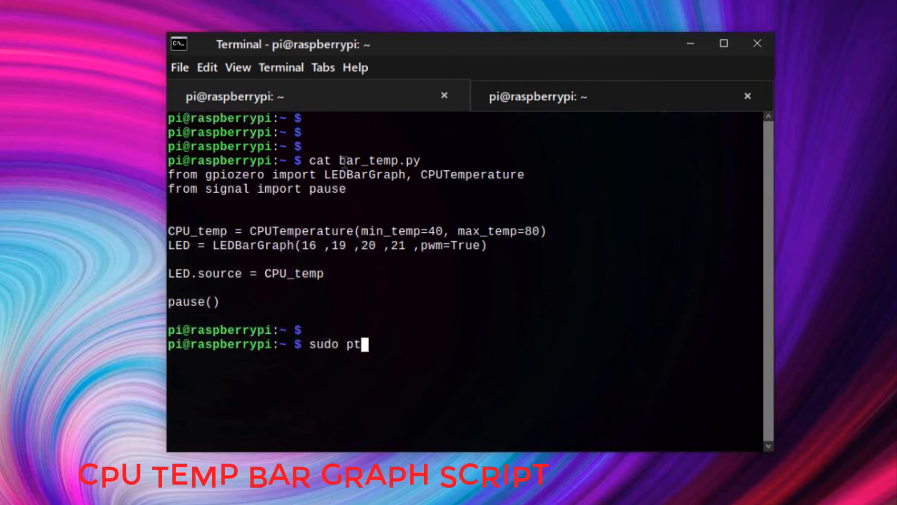
{"action": "type", "text": "ython"}
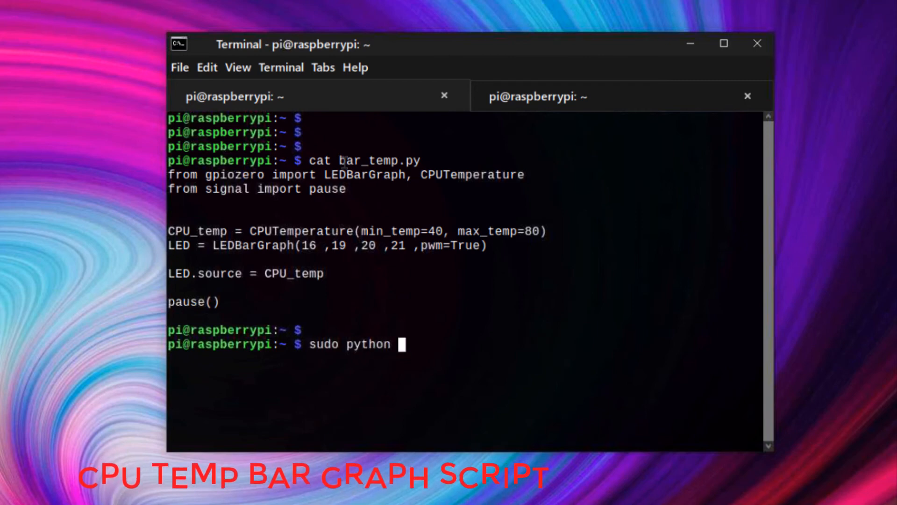
{"action": "type", "text": "bar_"}
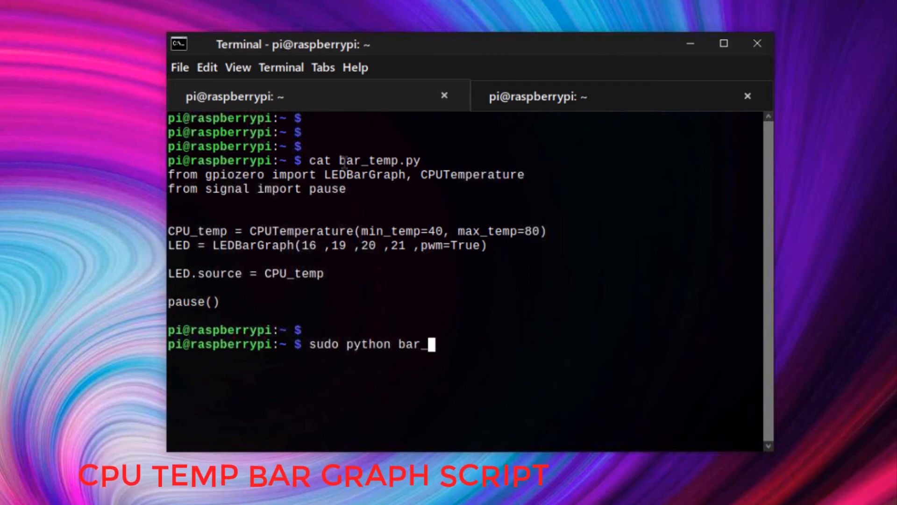
{"action": "type", "text": "temp.py"}
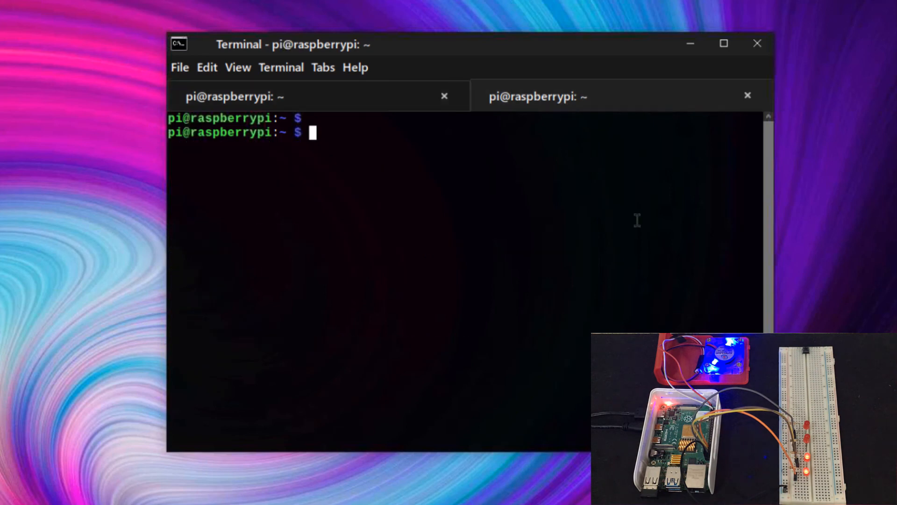
{"action": "type", "text": "clear"}
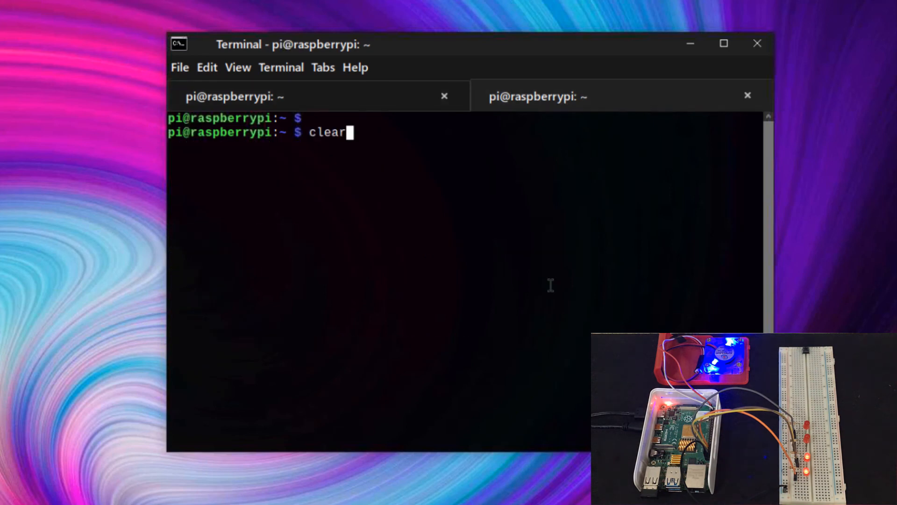
{"action": "type", "text": "watch -n 1 vcgencmd measure_temp"}
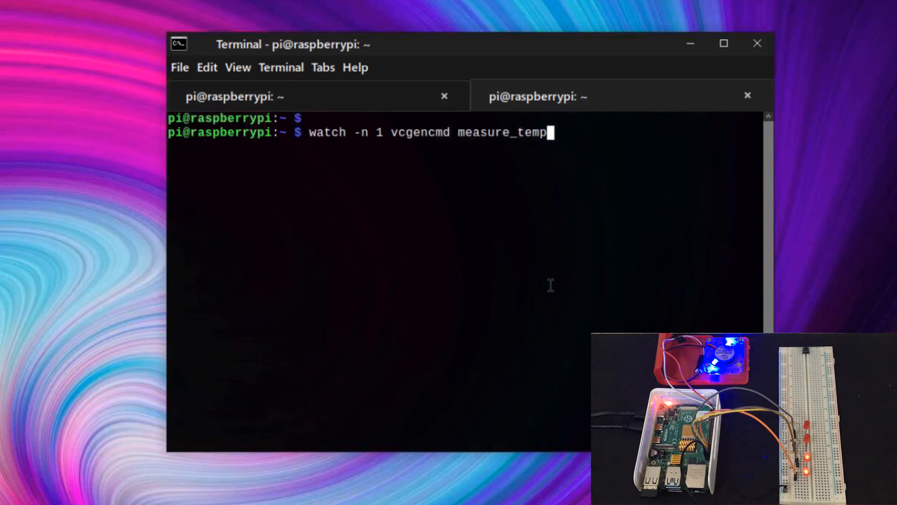